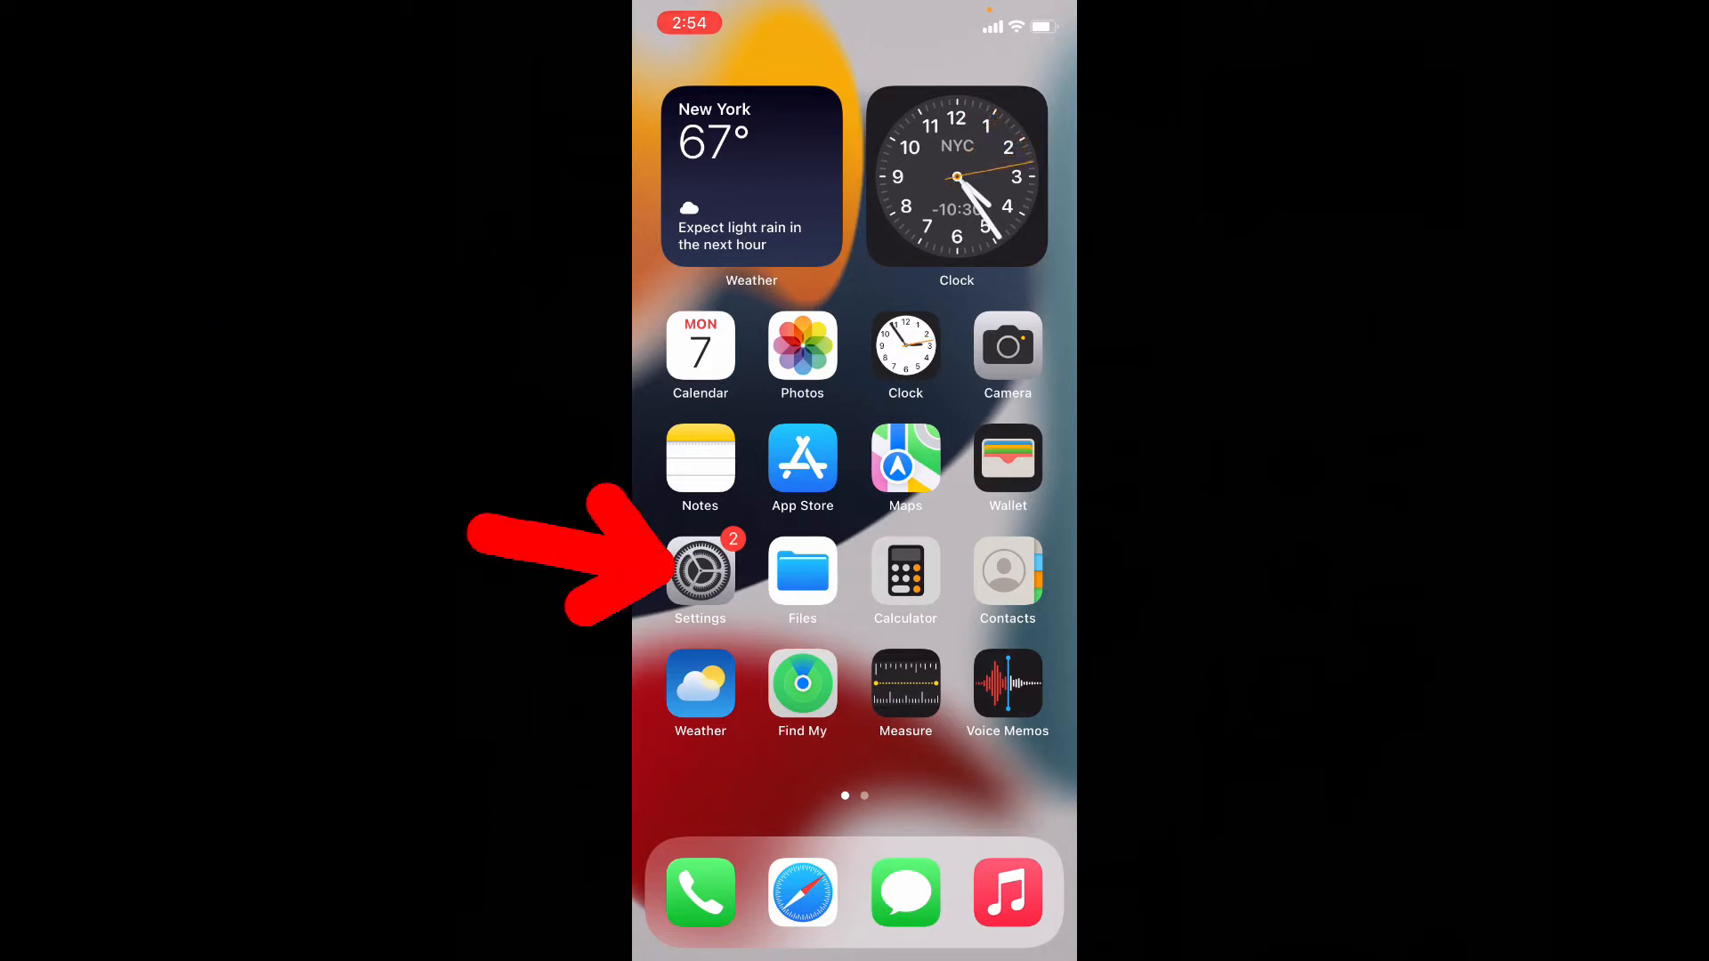
# Reach the iCloud page of the Apple ID account in iOS Settings
pyautogui.click(700, 571)
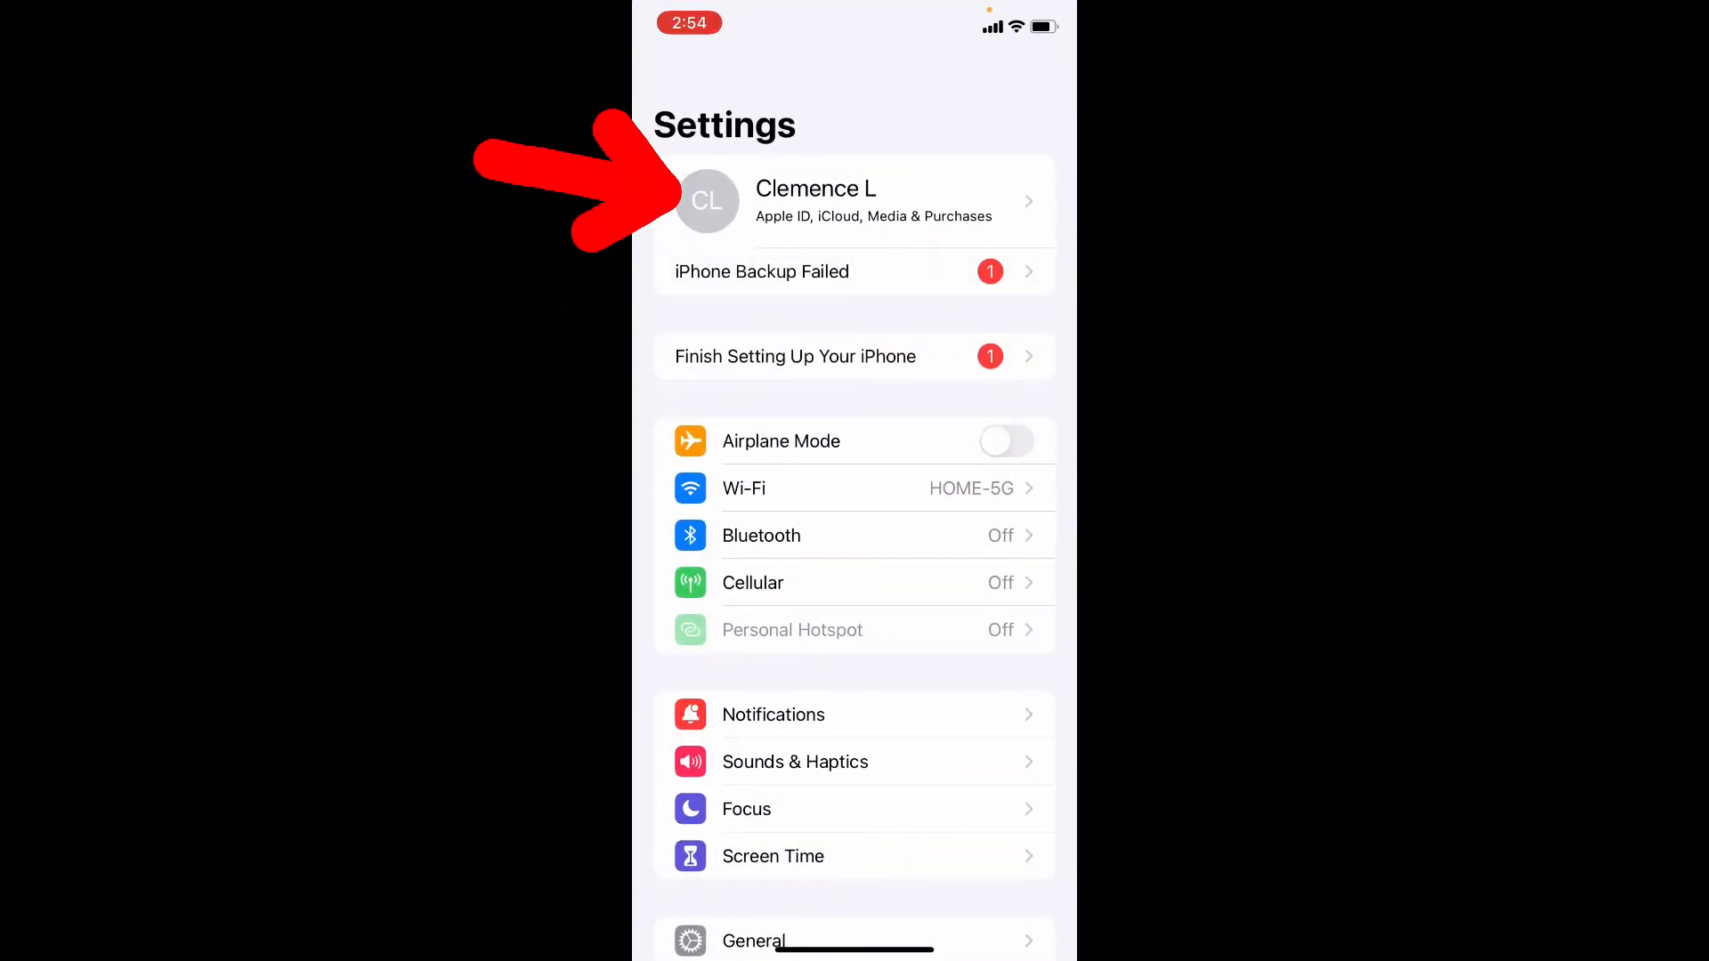
pyautogui.click(852, 201)
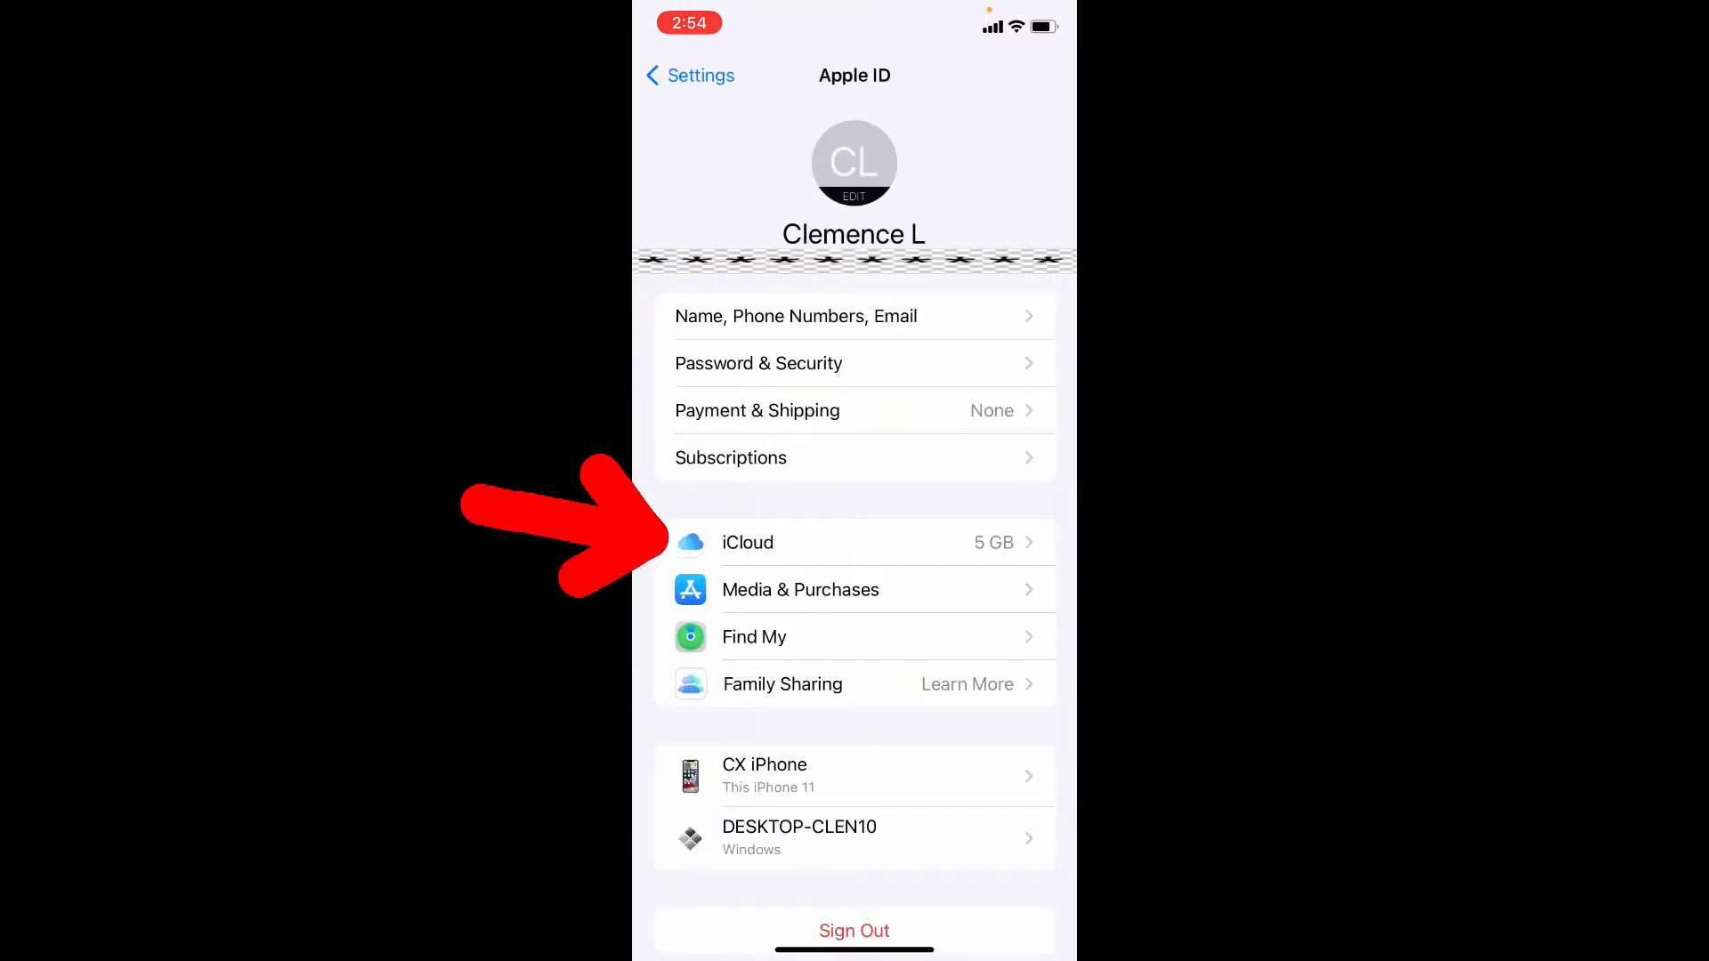
pyautogui.click(747, 541)
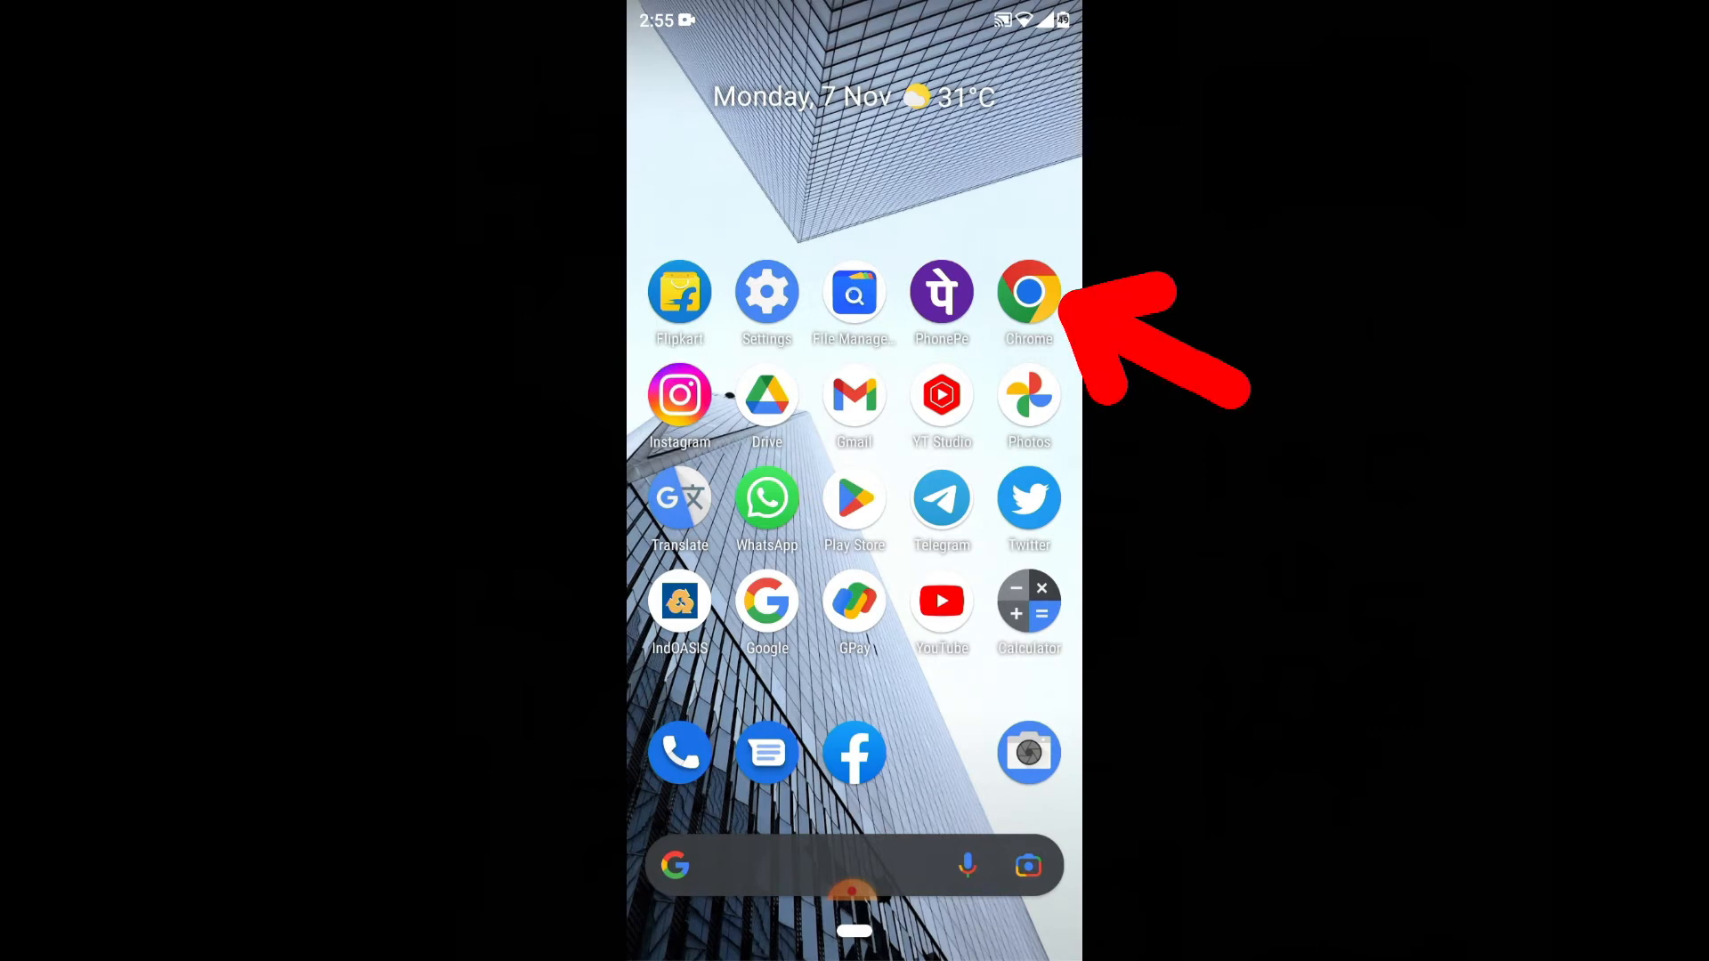
# Search Google for 'icloud' in Chrome so icloud.com is listed first
pyautogui.click(1027, 292)
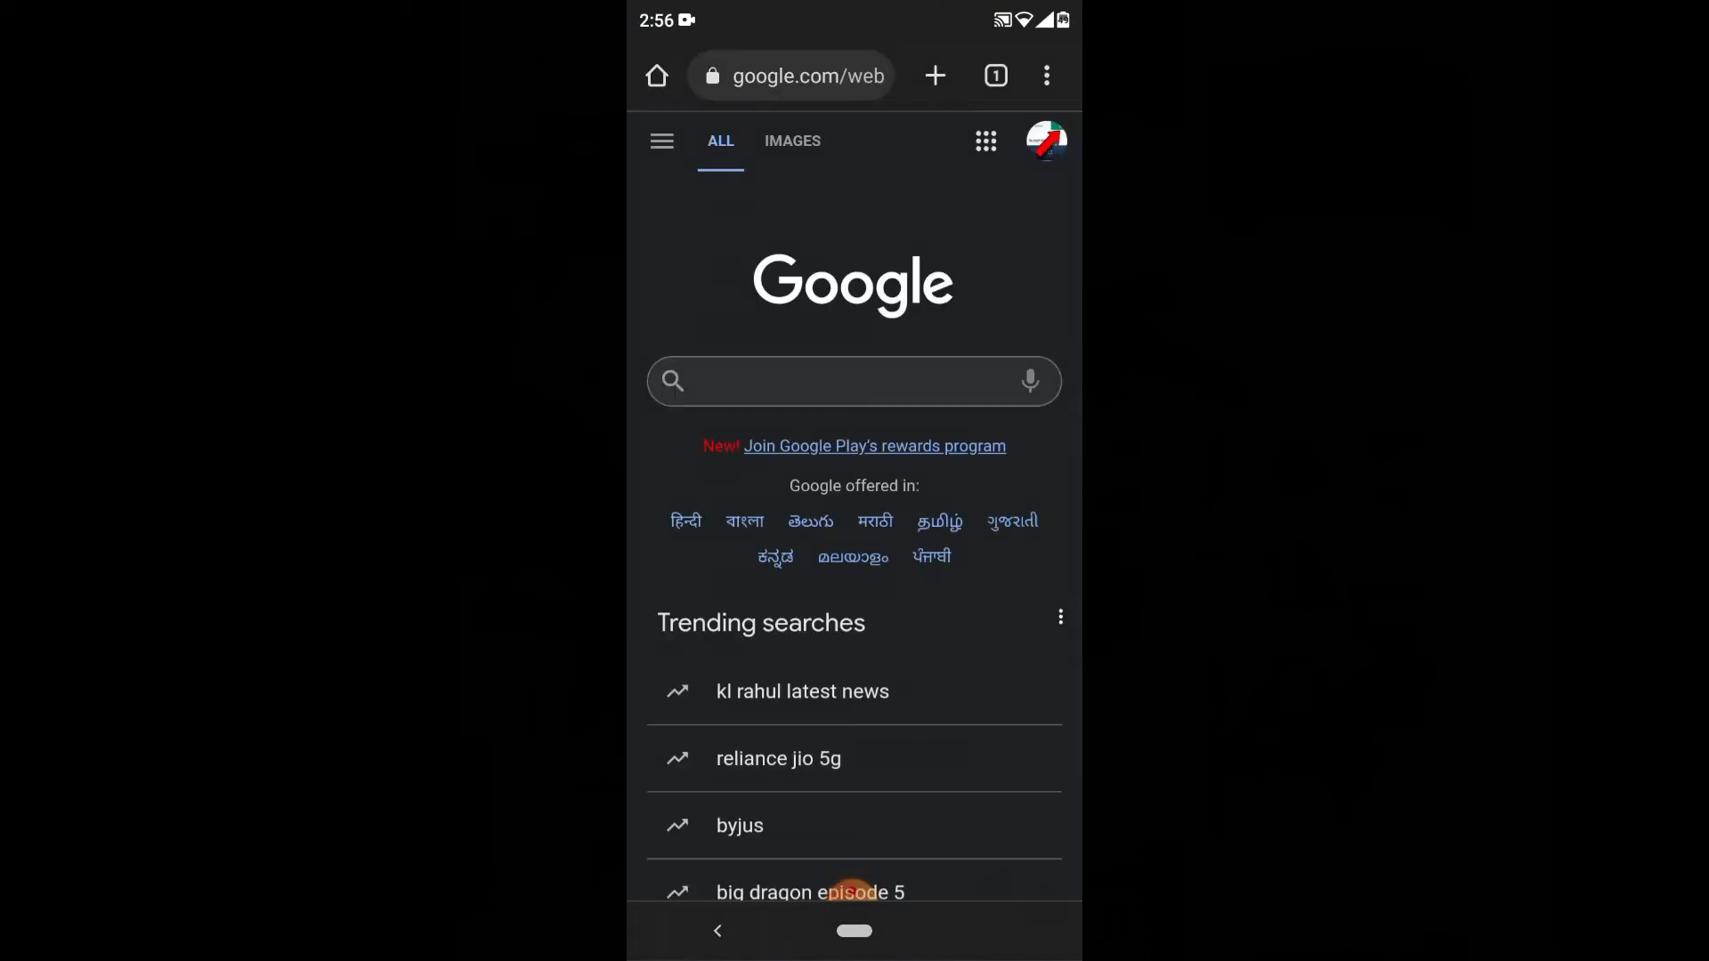
pyautogui.click(852, 381)
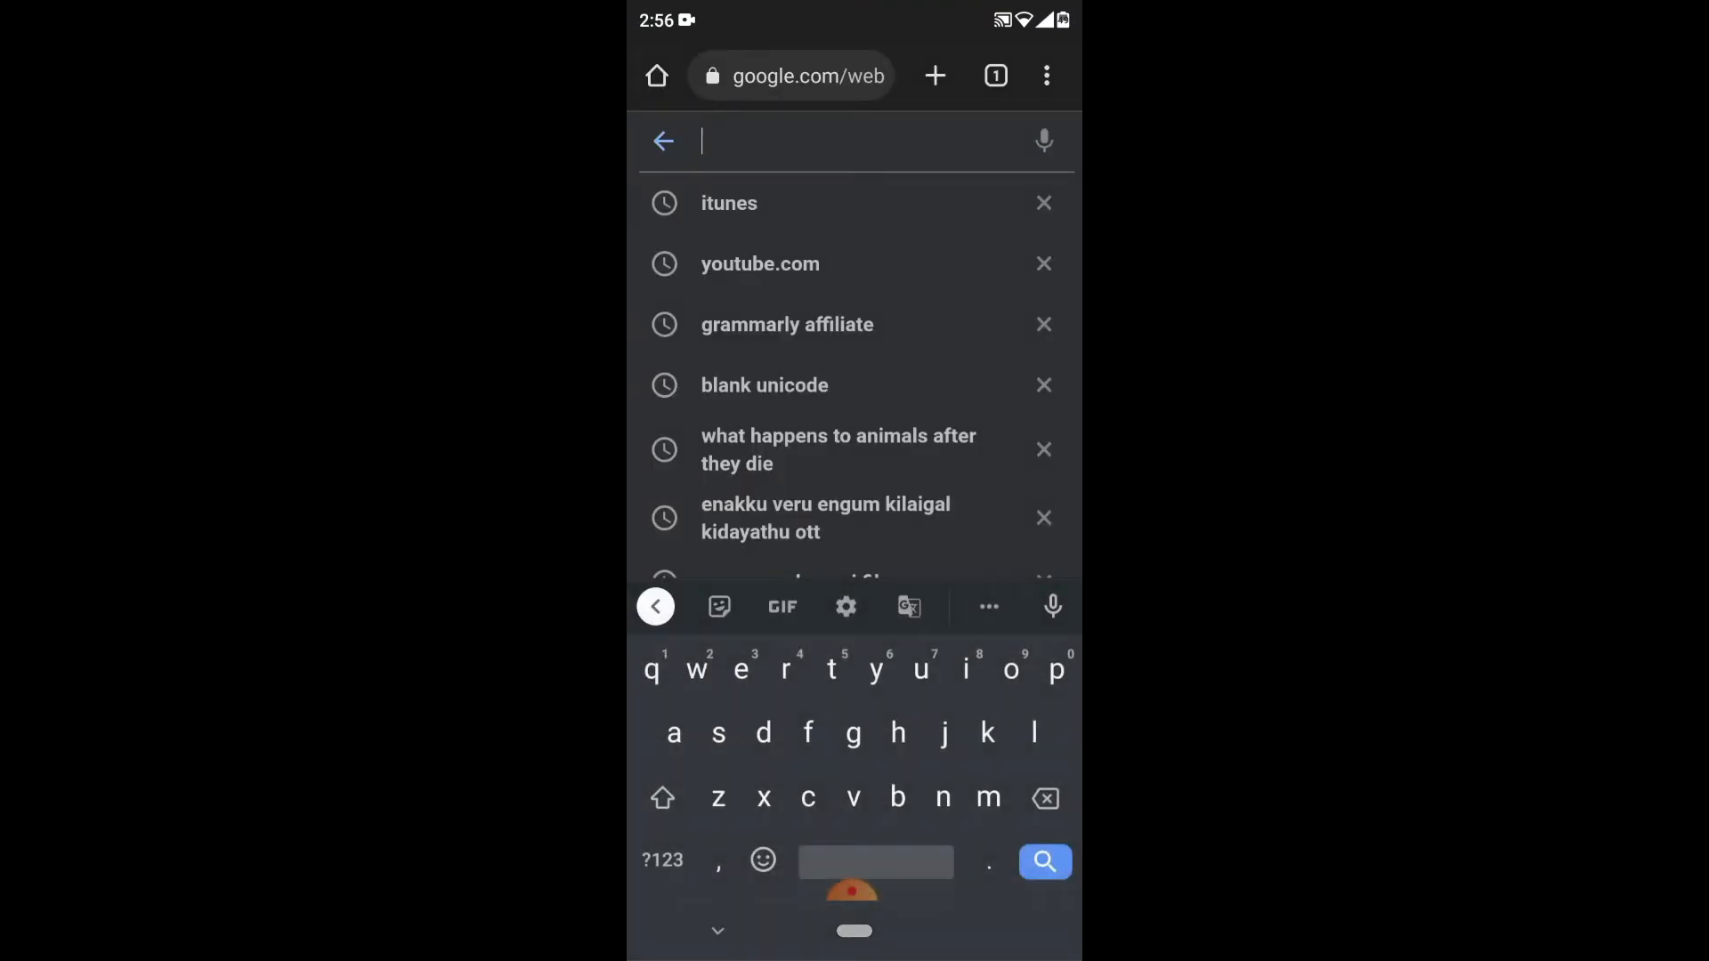
pyautogui.write('icl')
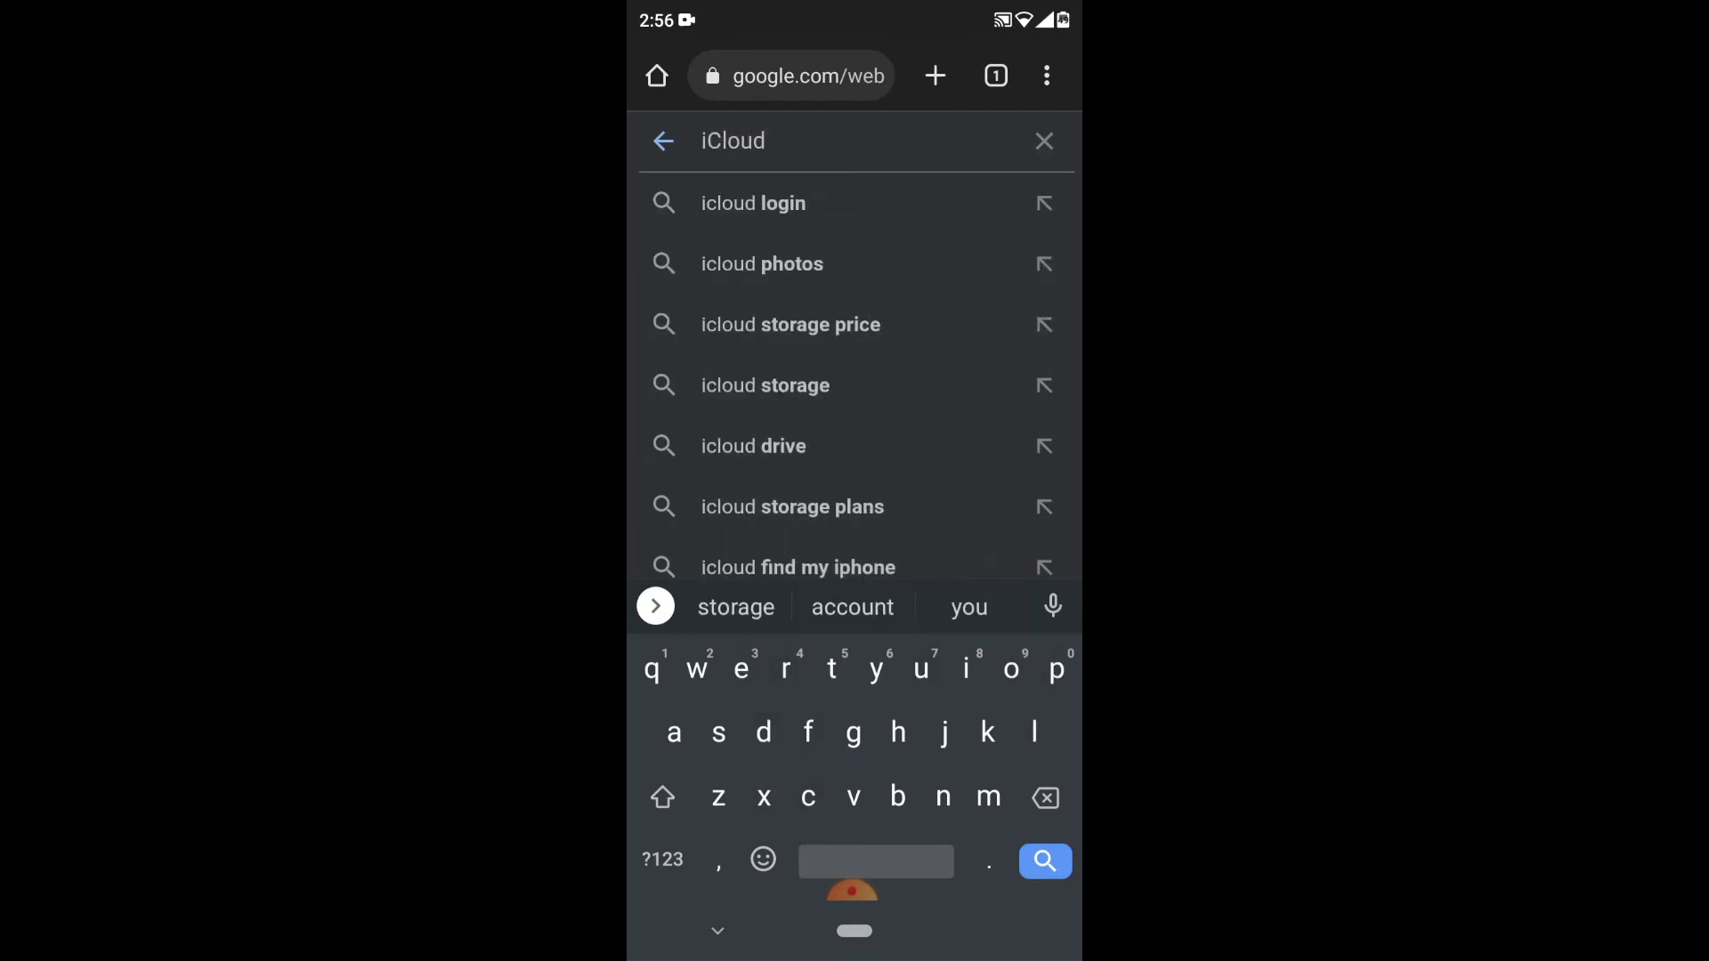
pyautogui.click(1043, 862)
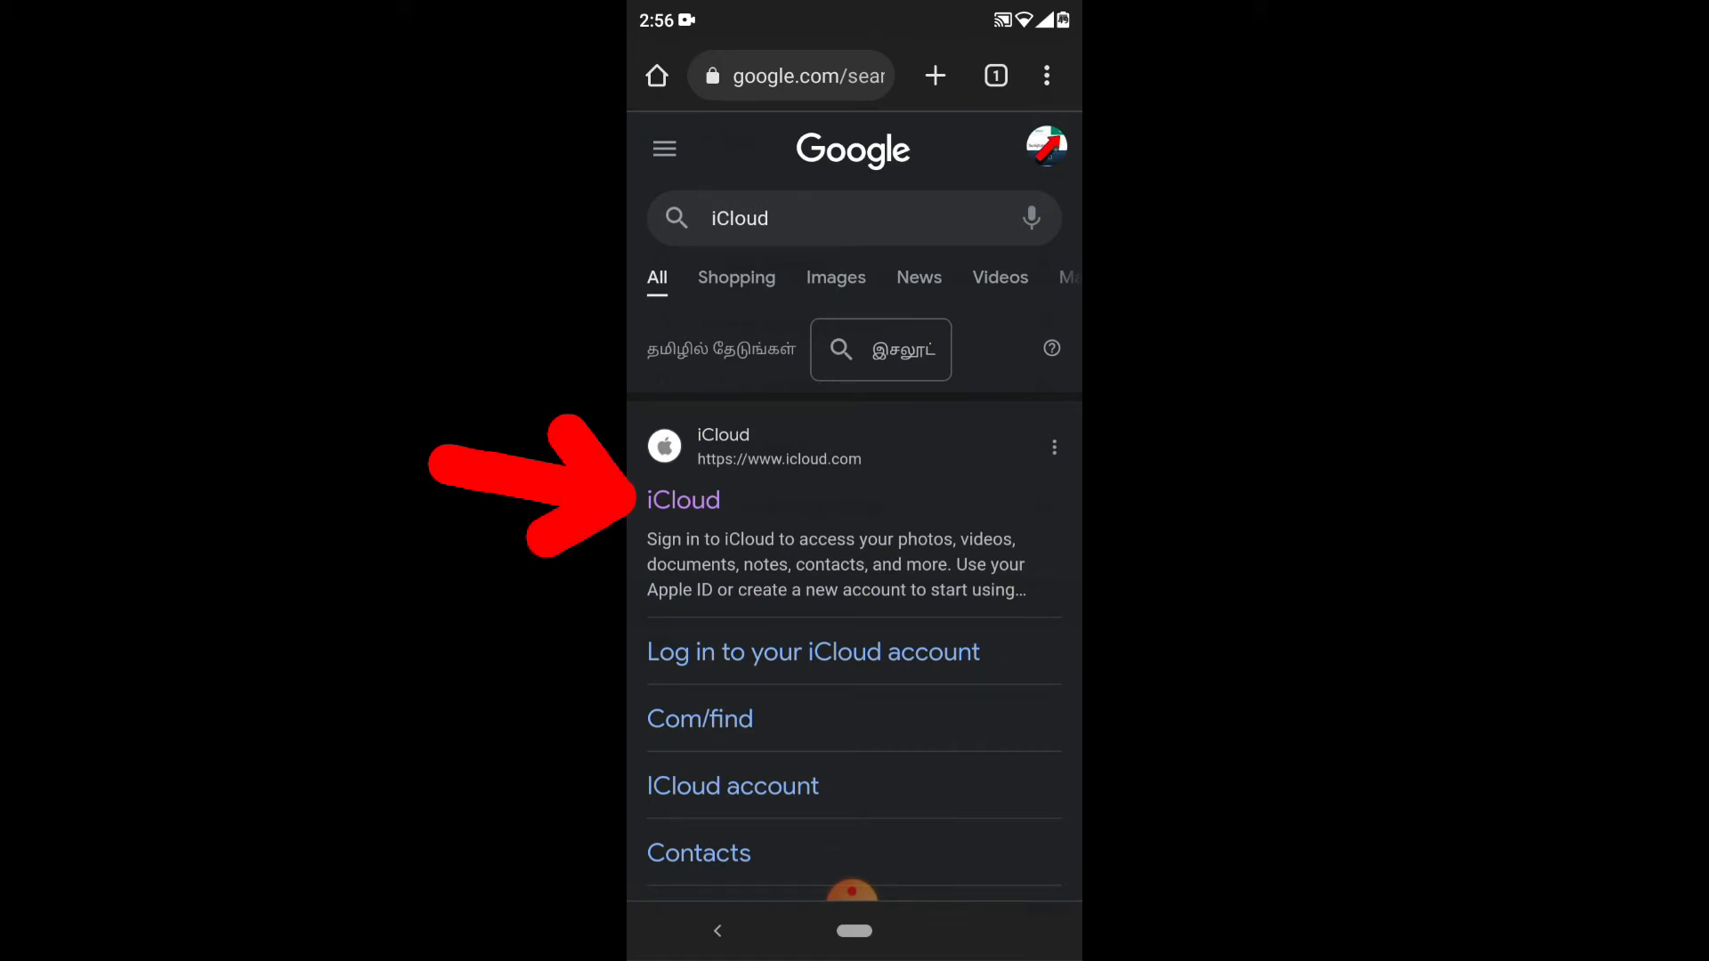
# Load icloud.com in desktop view and land on the signed-in iCloud home
pyautogui.click(681, 499)
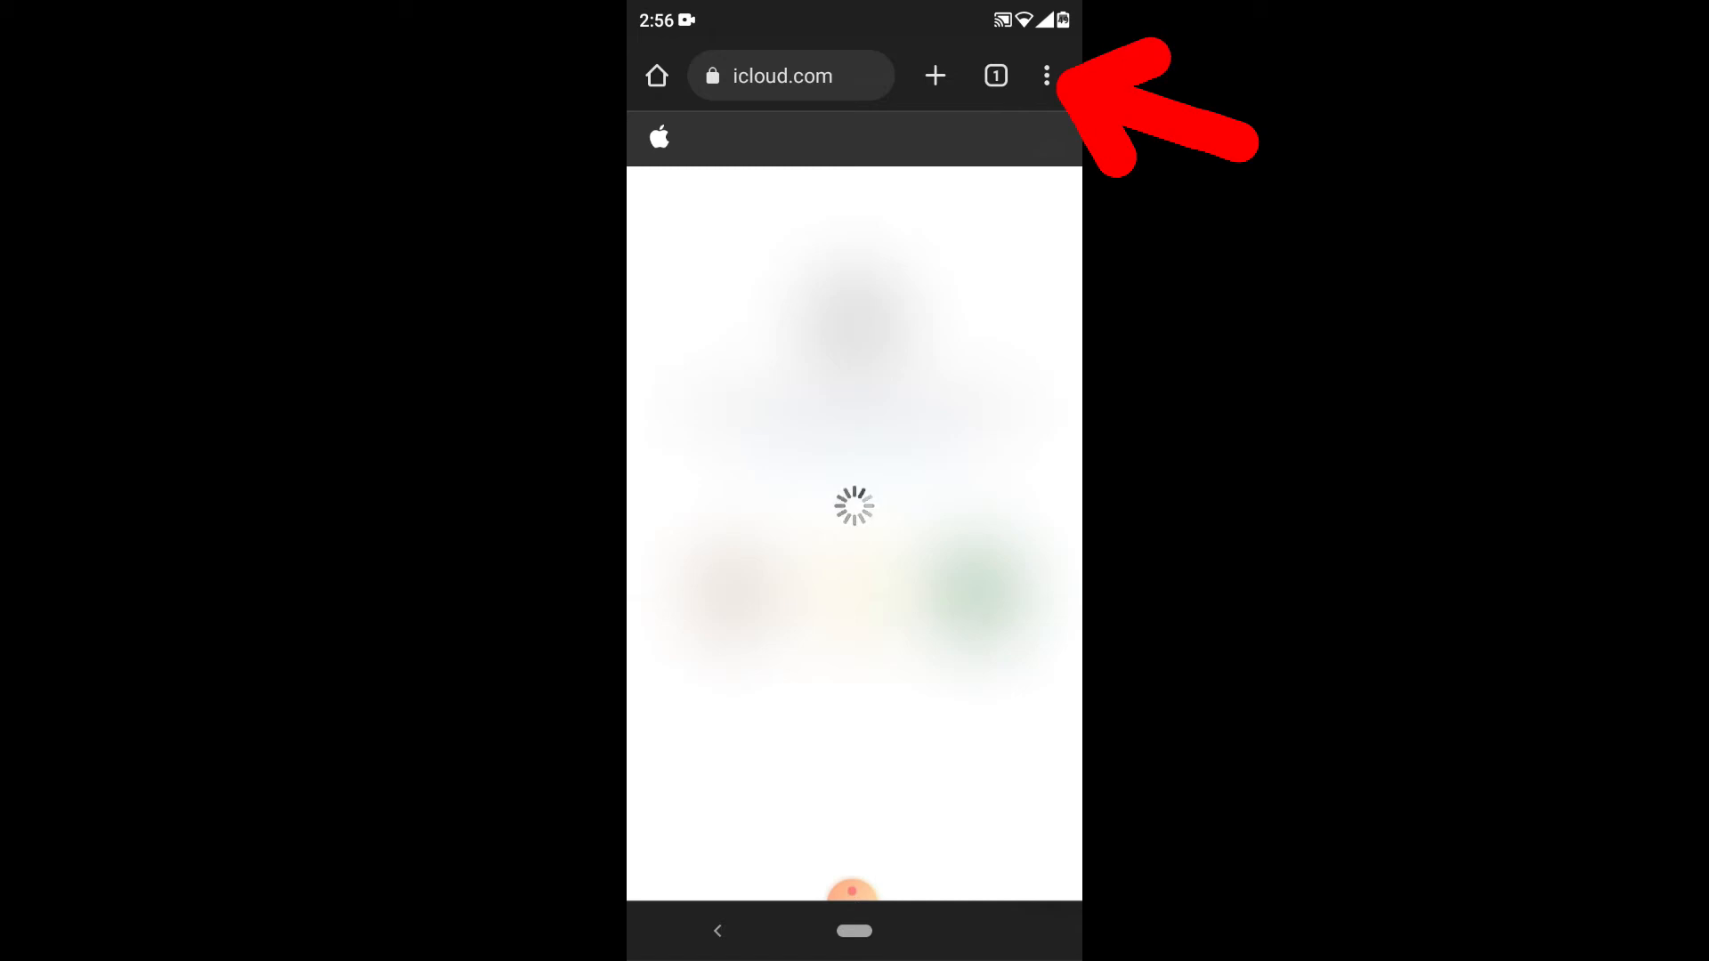
pyautogui.click(1045, 75)
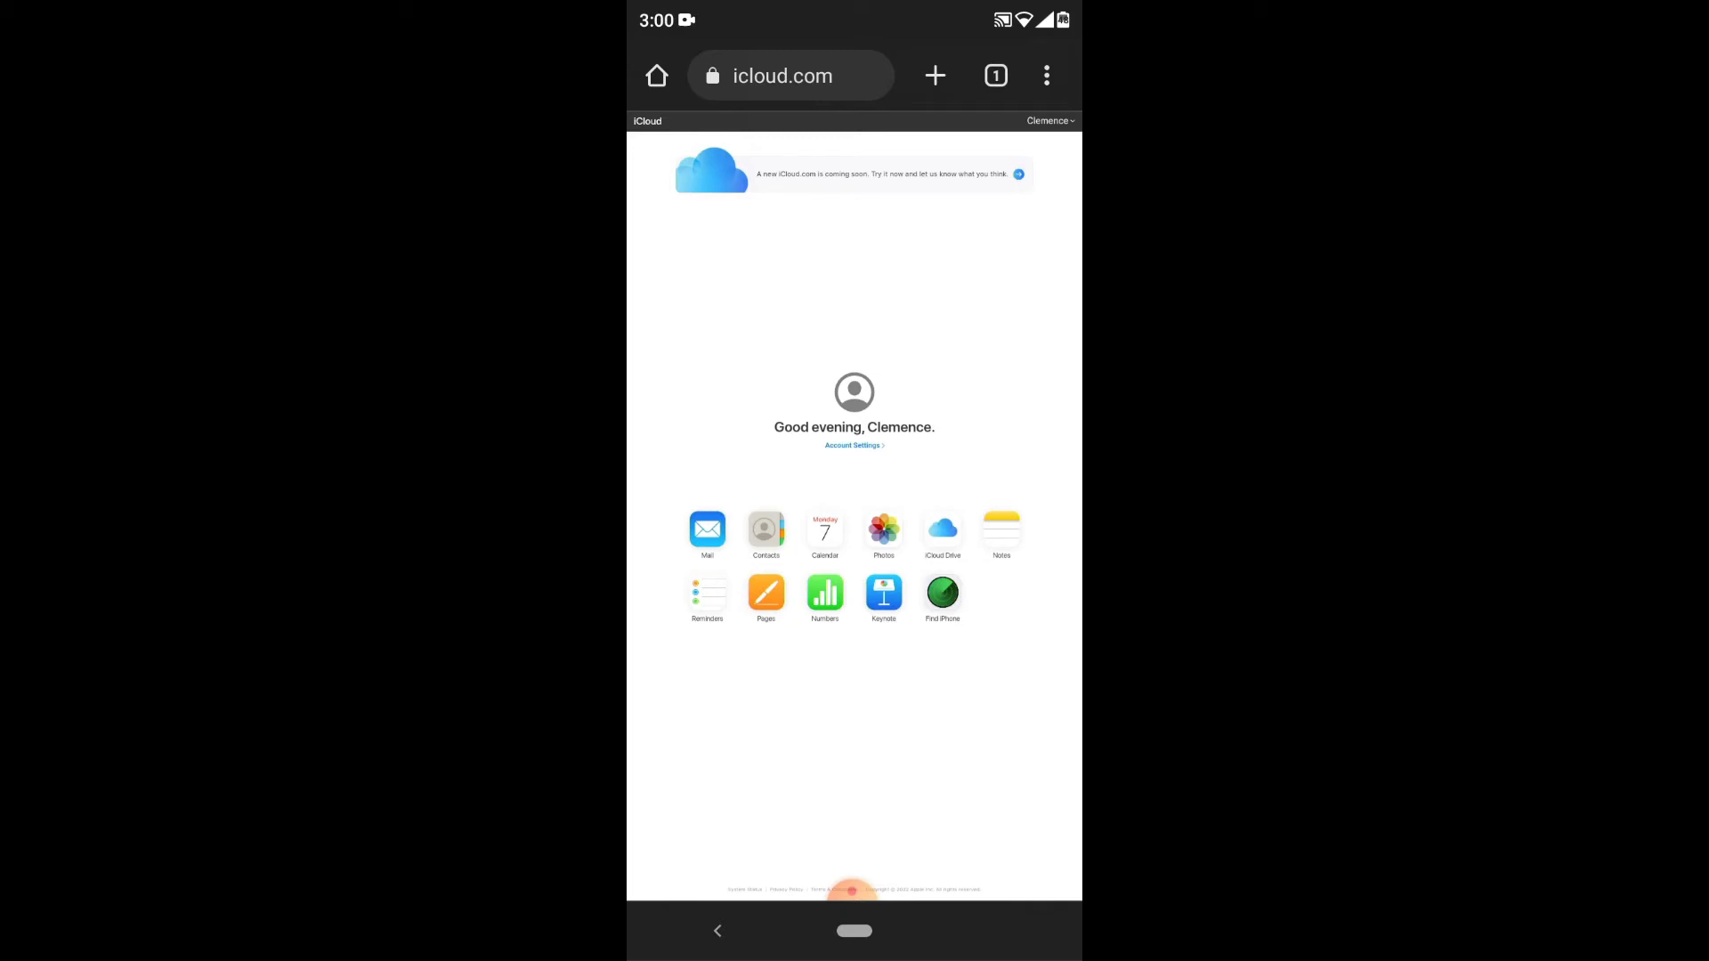
# Launch iCloud Contacts showing the list of 27 contacts
pyautogui.click(707, 530)
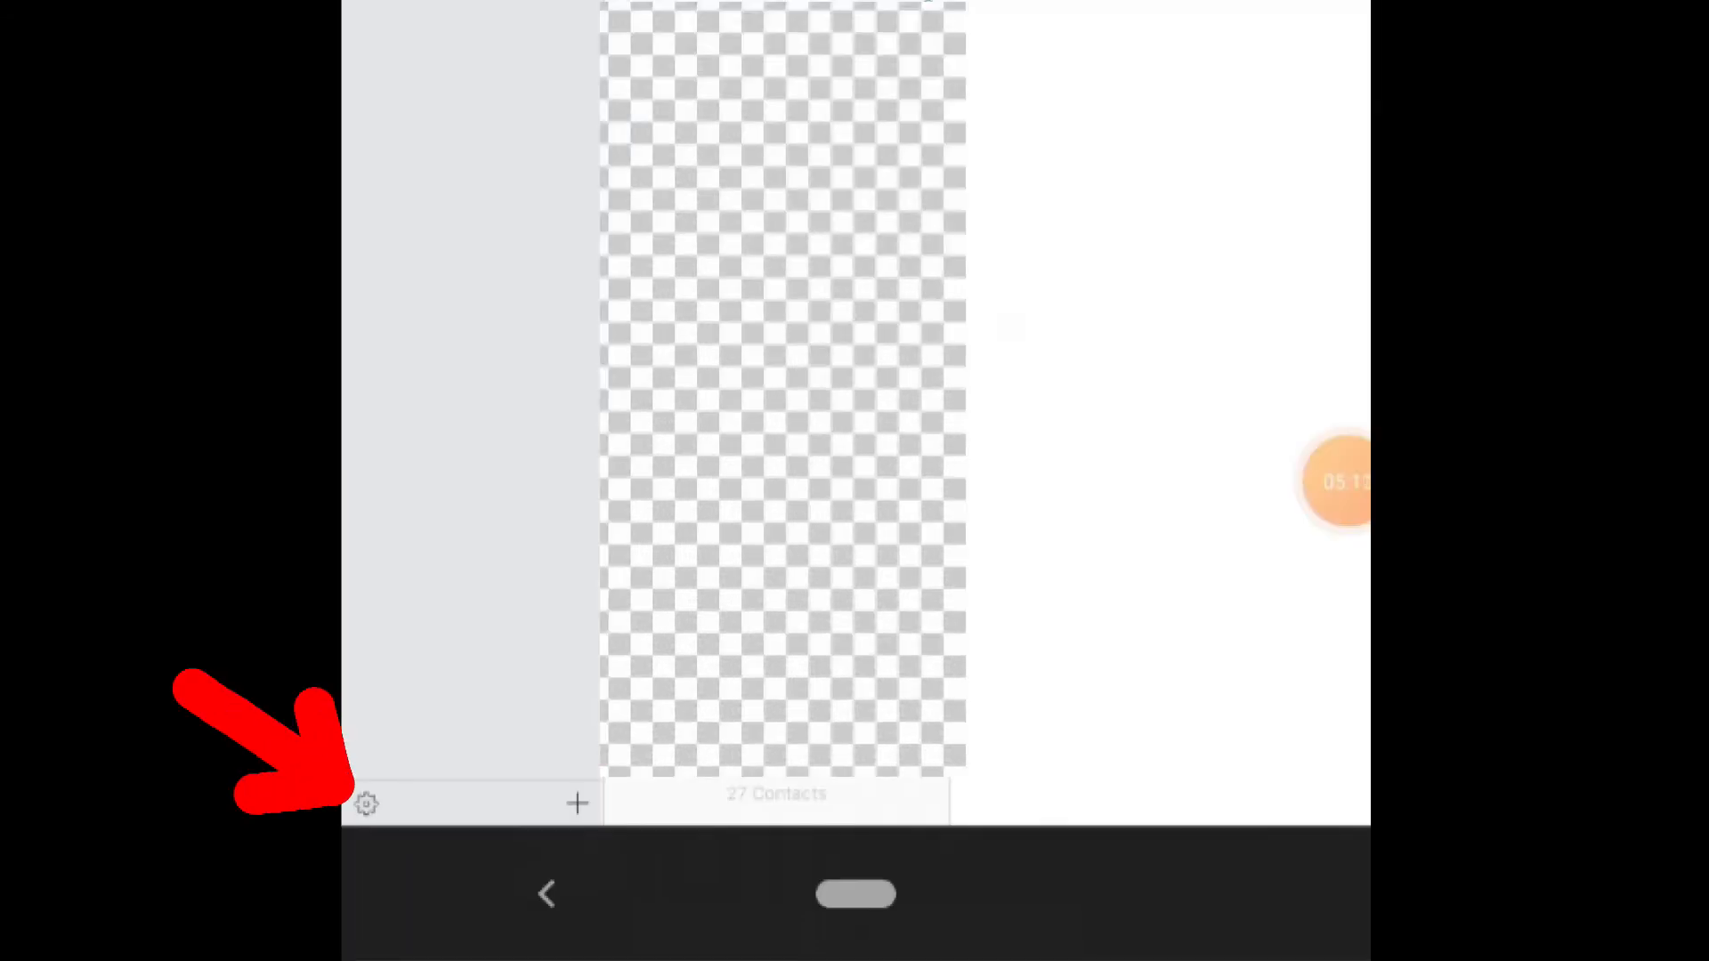
# Select all 27 contacts via the gear menu and export them as a vCard
pyautogui.click(366, 805)
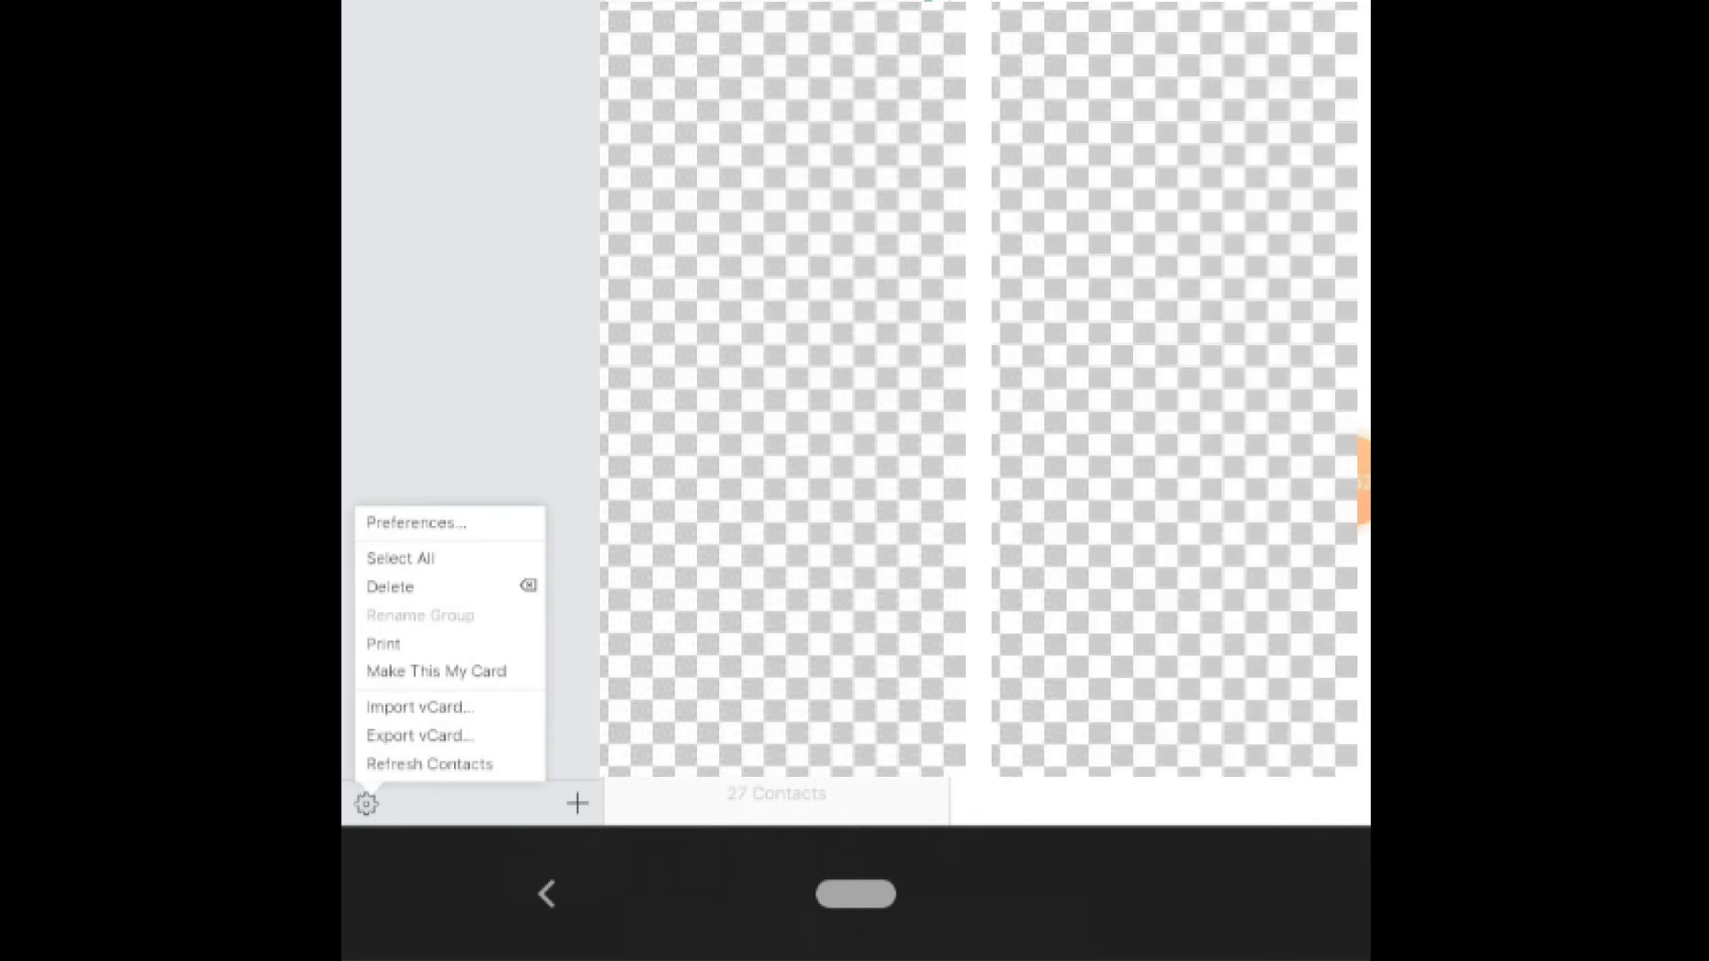
pyautogui.click(366, 803)
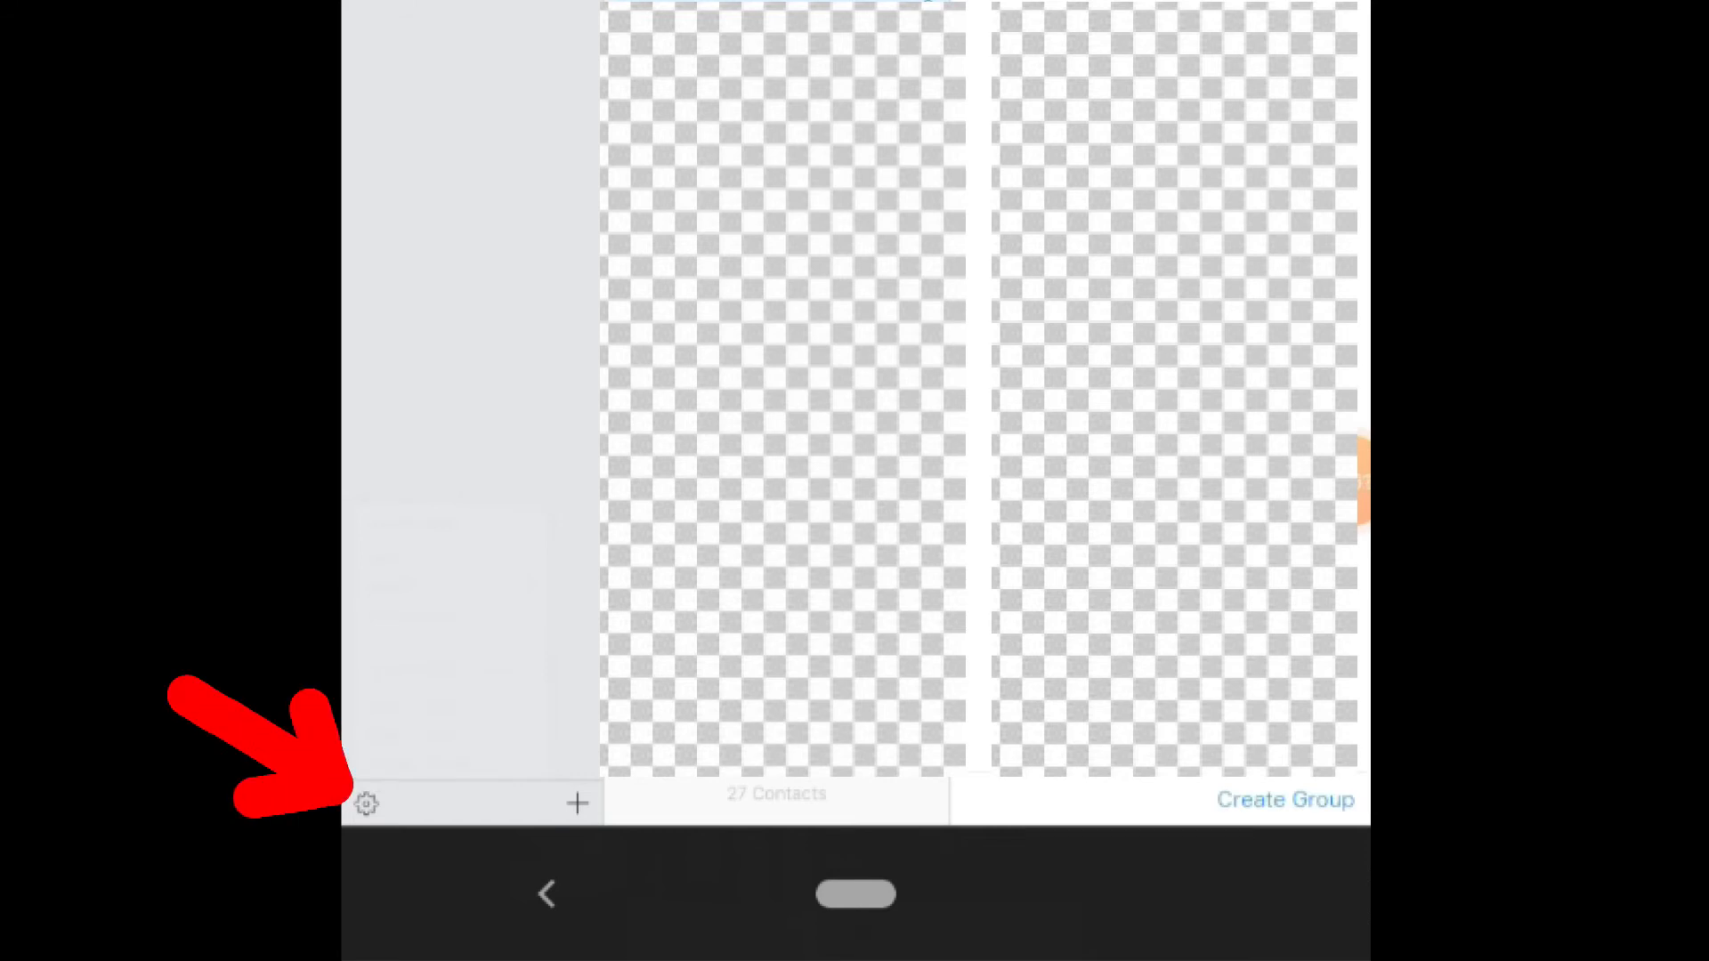
pyautogui.click(365, 803)
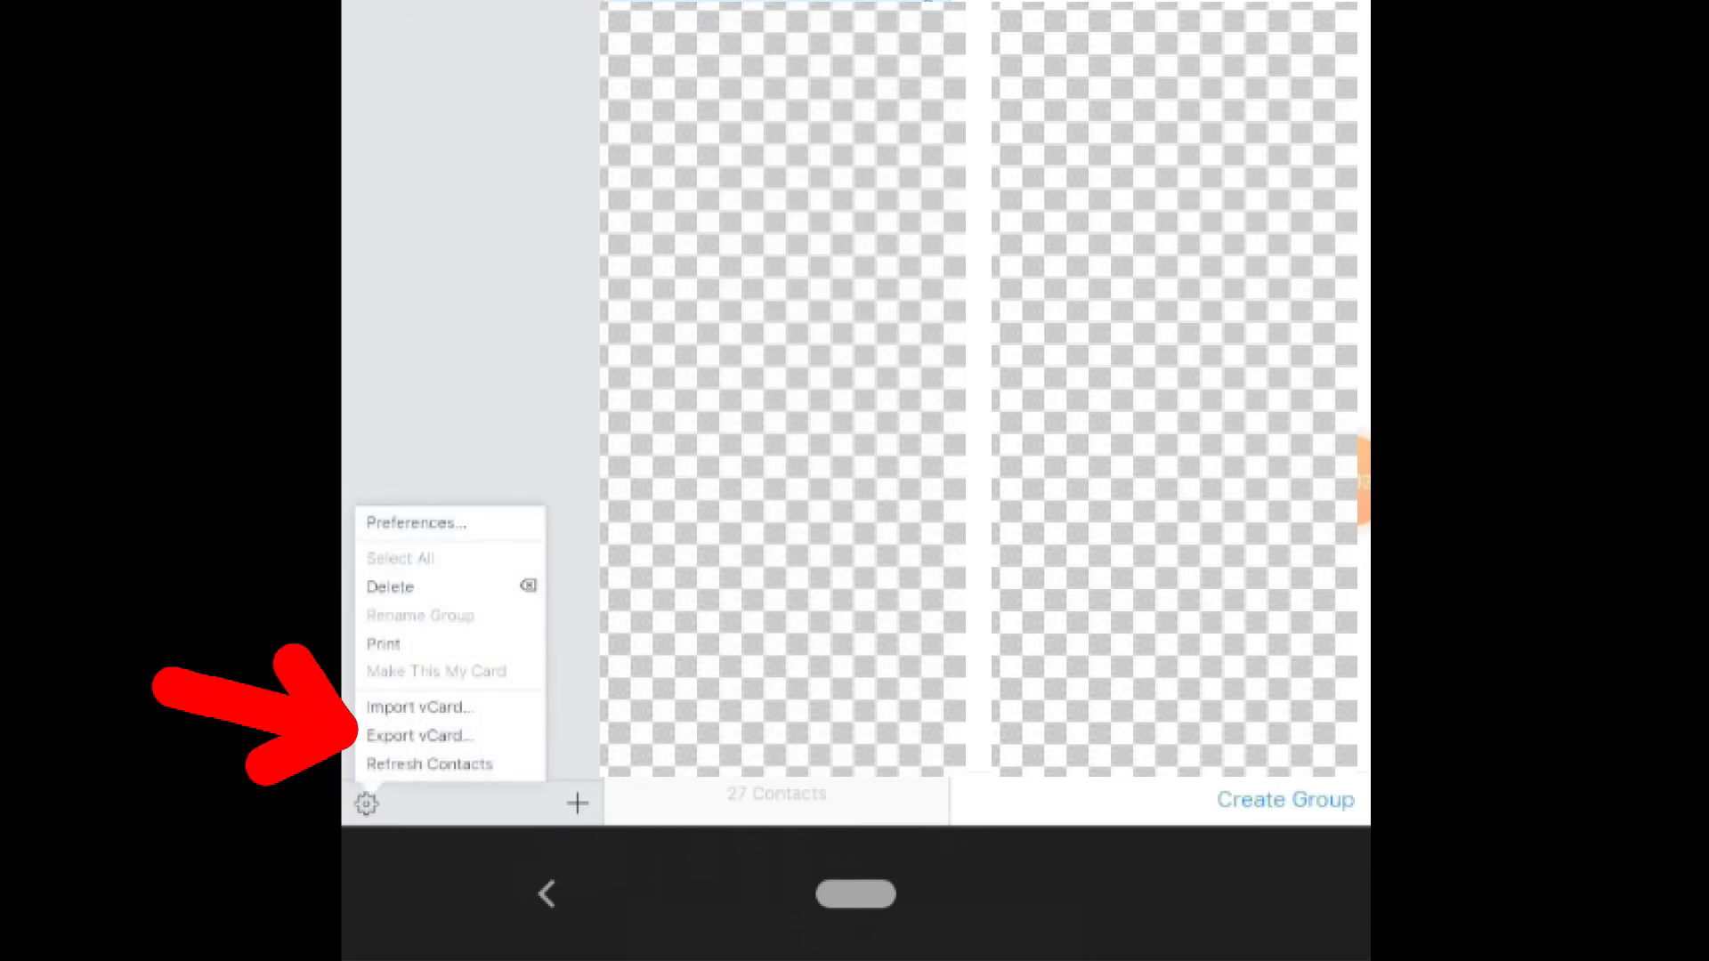
pyautogui.click(420, 735)
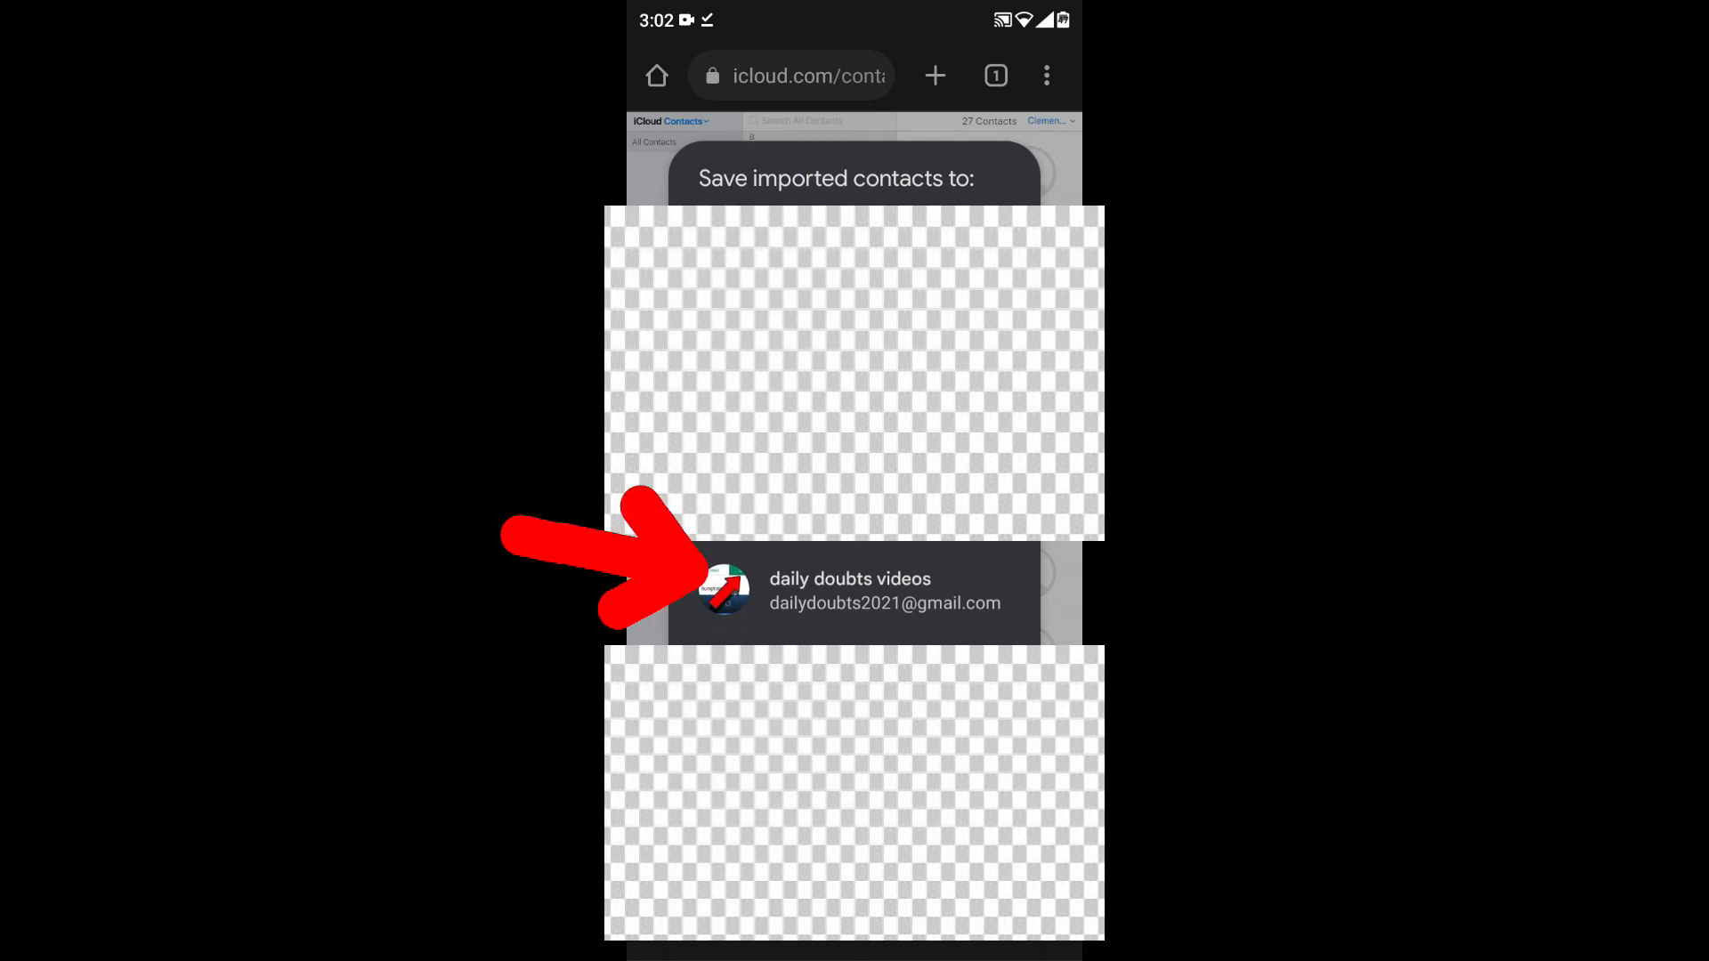
# Save the imported vCard contacts to the Google account
pyautogui.click(854, 591)
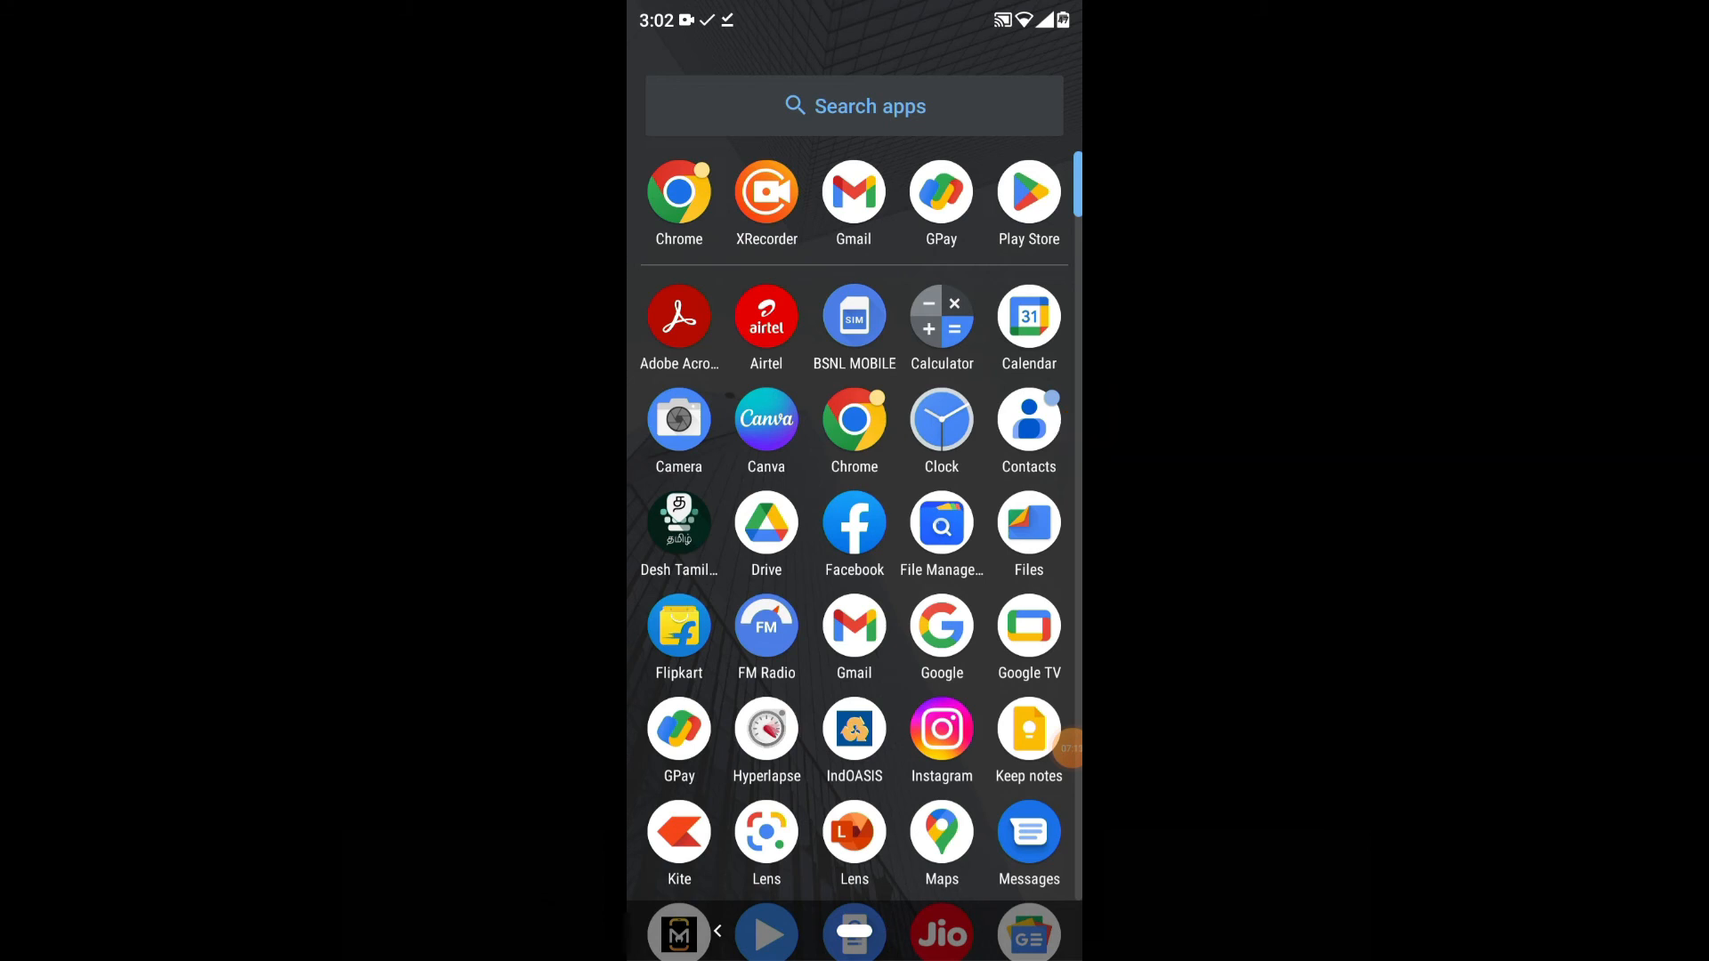
# Launch Google Contacts and view the account now holding 27 contacts
pyautogui.click(1027, 418)
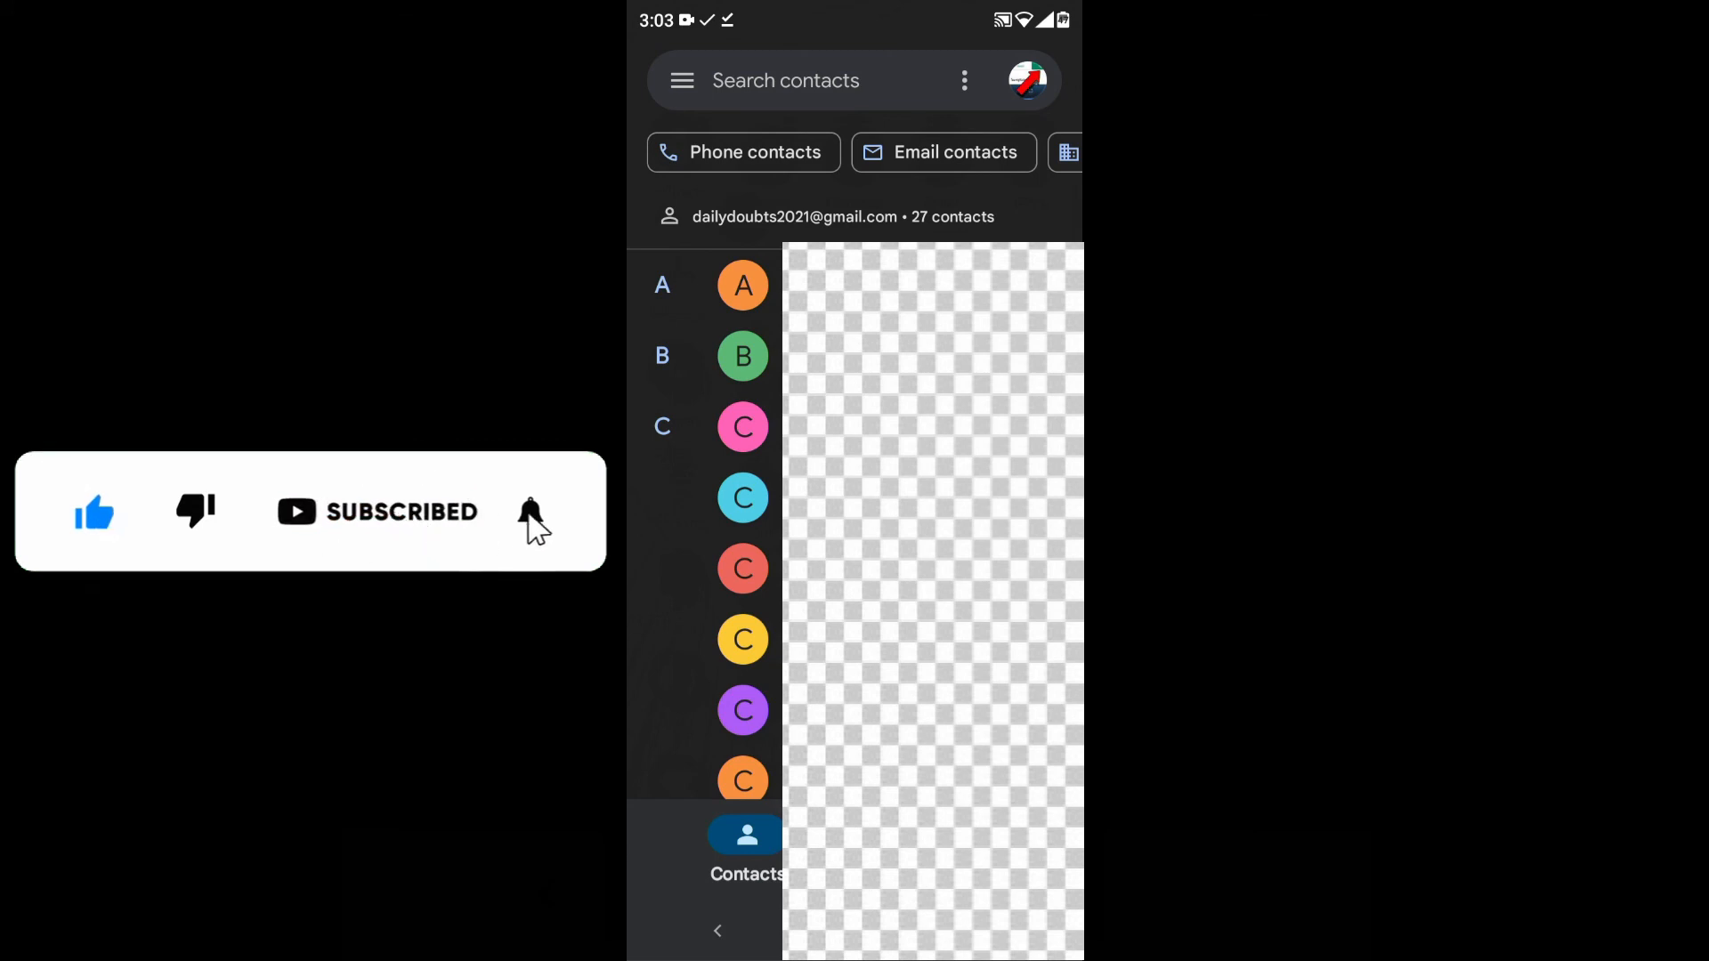
pyautogui.click(530, 512)
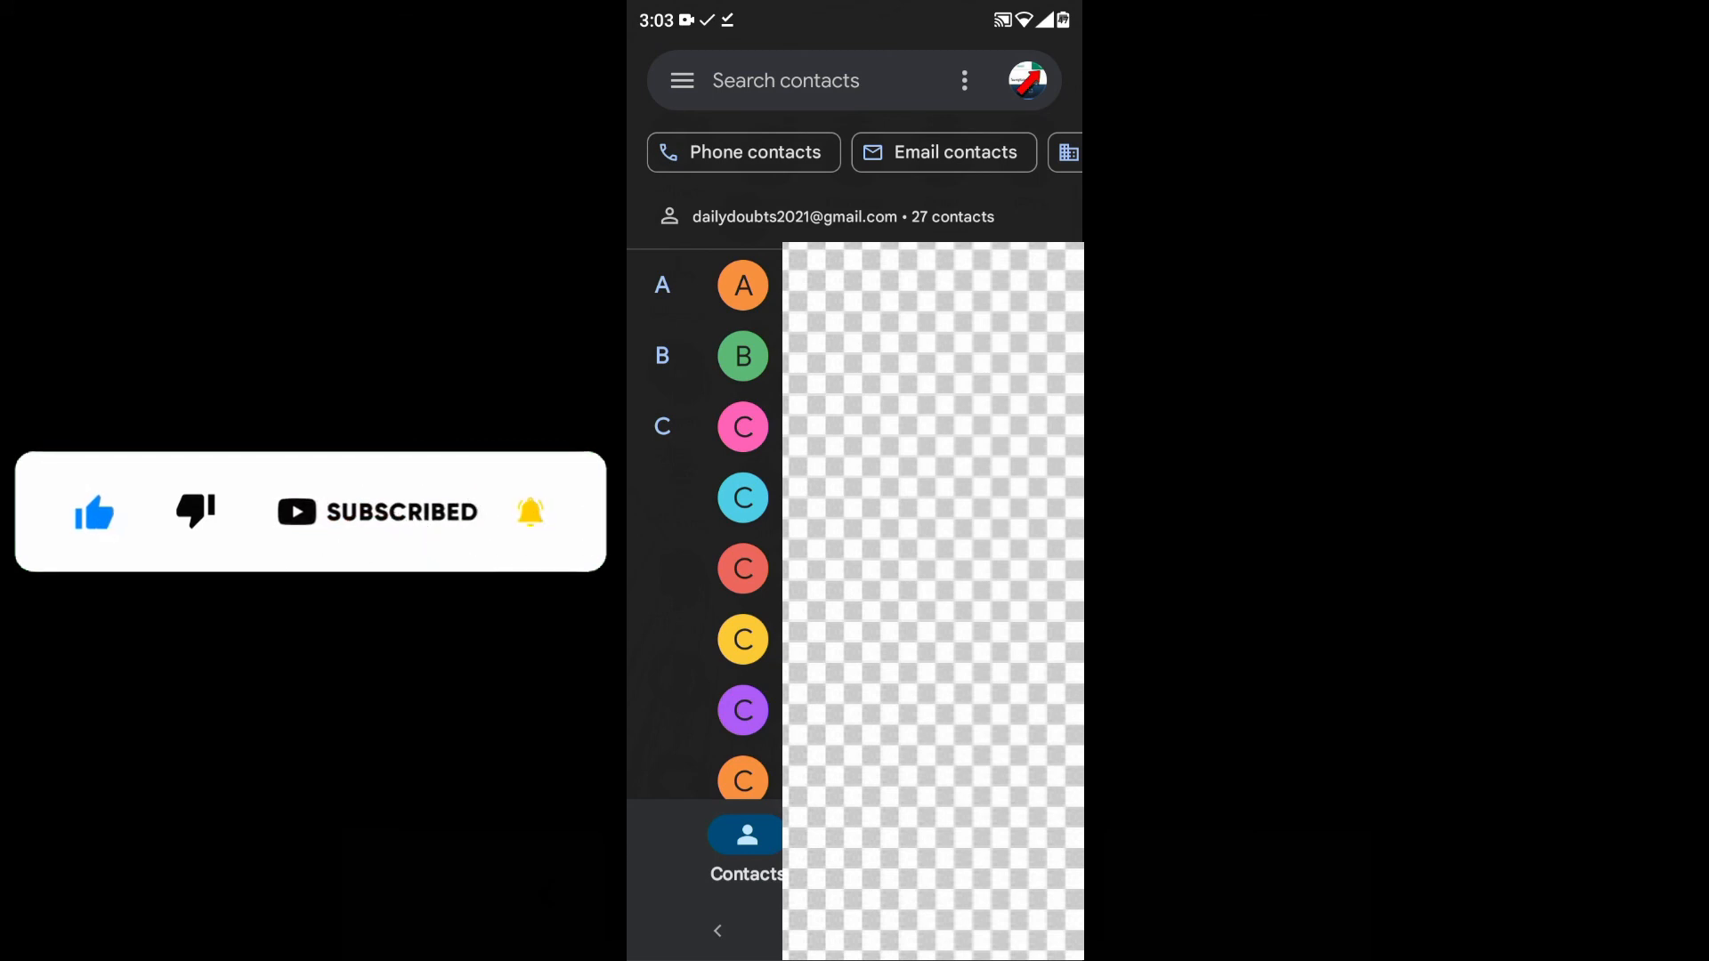